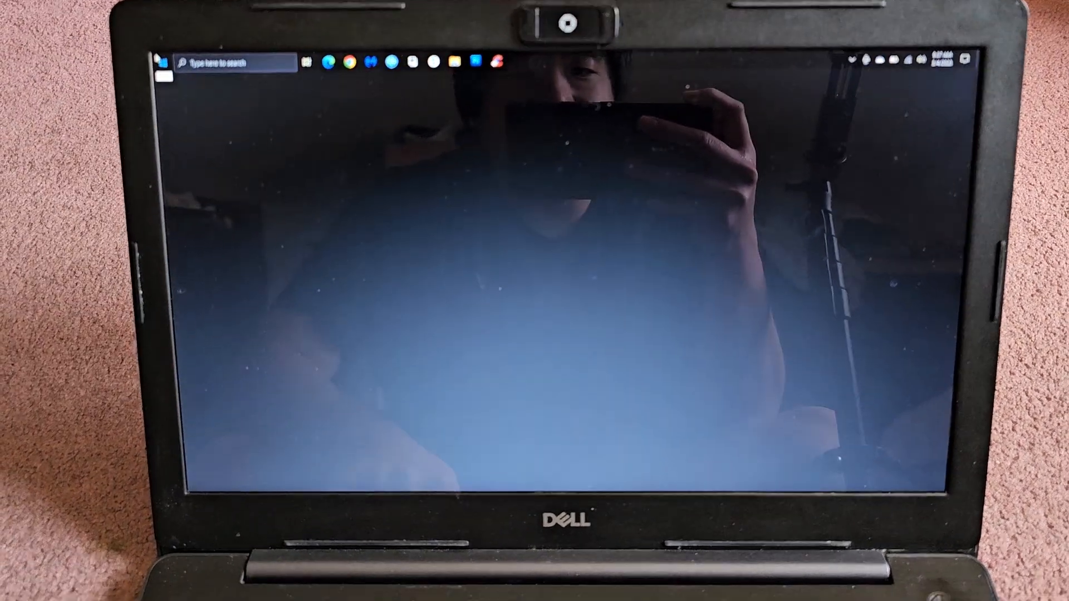
Step: Bring up the Start menu showing the installed apps list and live tiles
left_click(143, 15)
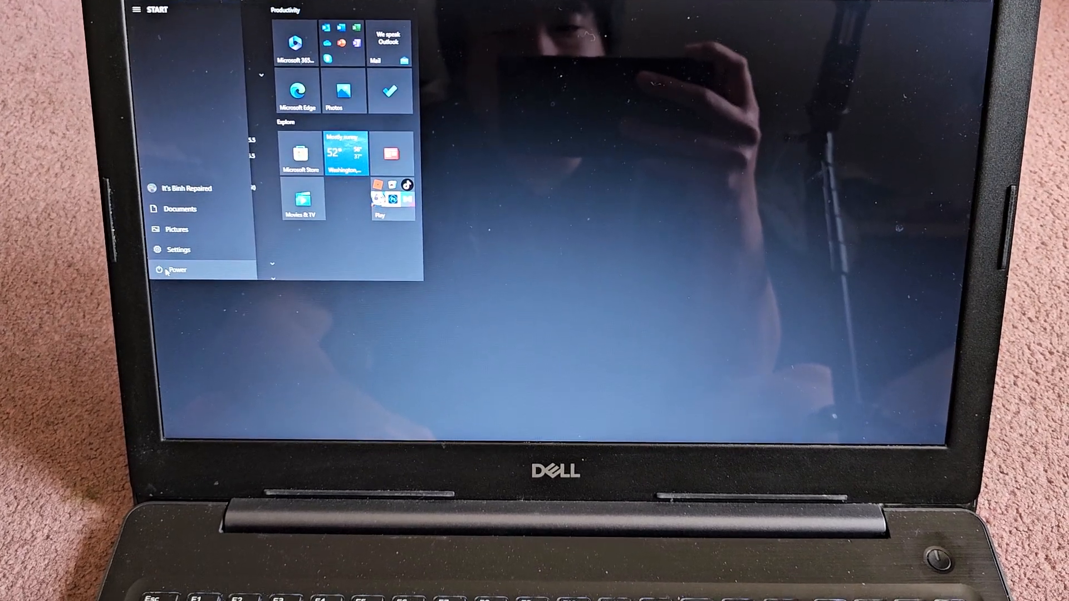
left_click(177, 269)
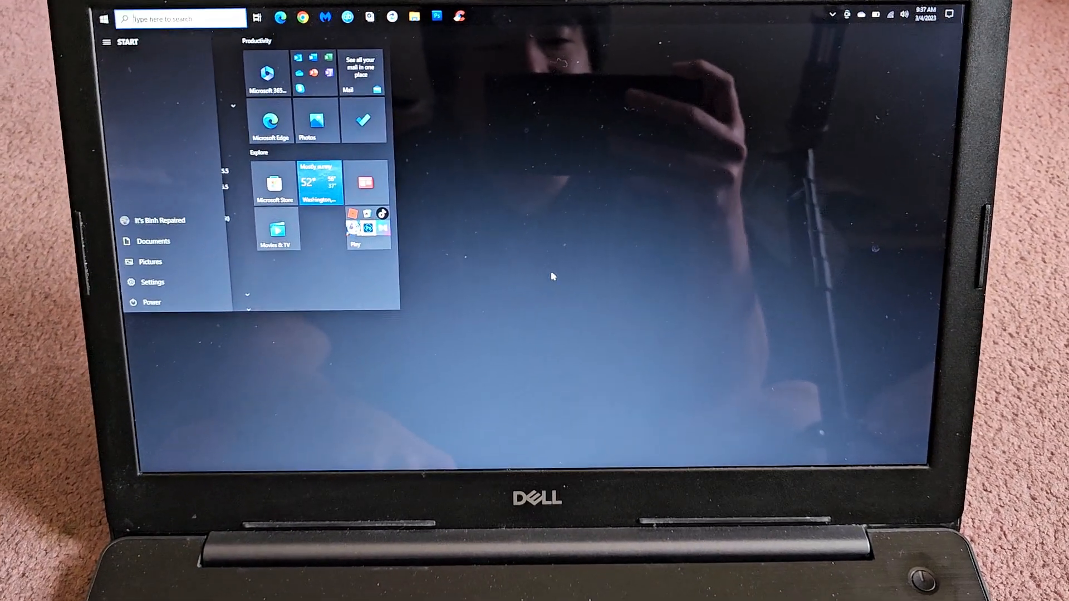
left_click(552, 276)
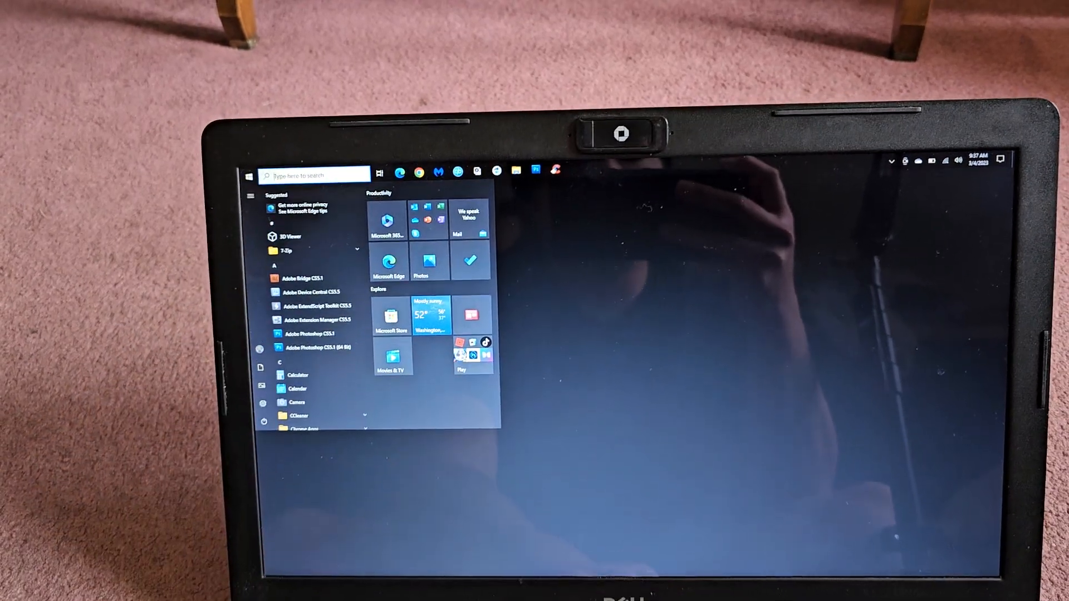
Step: Search "powe" from Start and reach Control Panel's Power Options with the Balanced plan
type("powe")
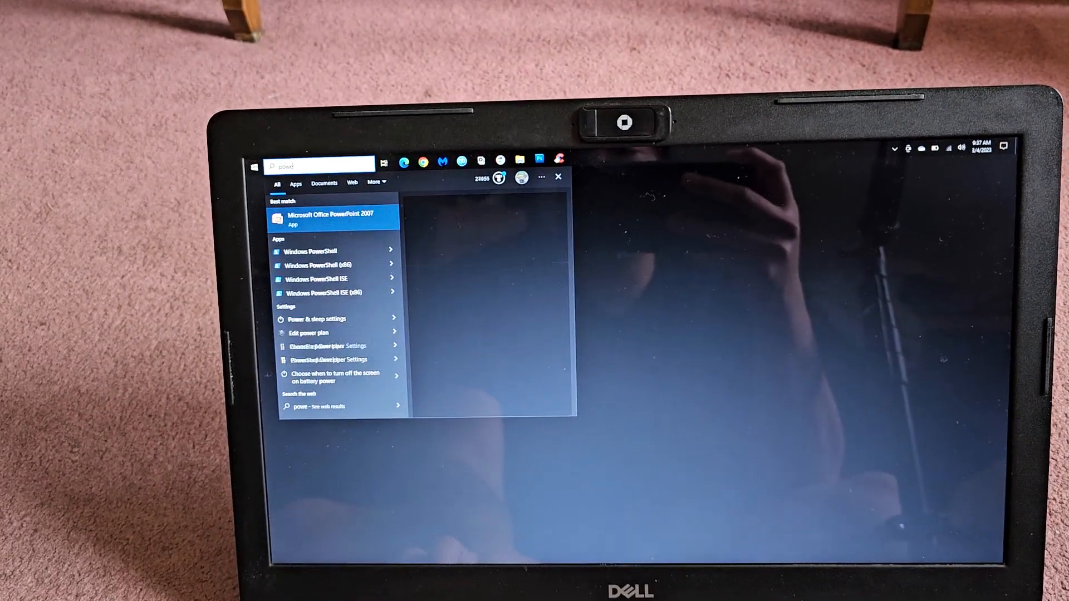
right_click(334, 219)
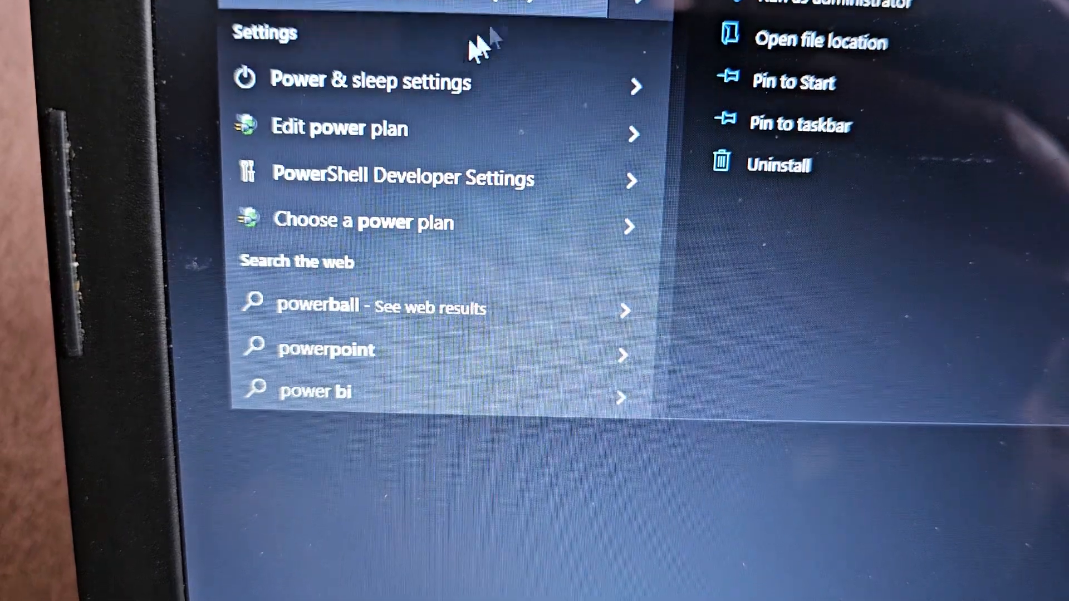
left_click(340, 127)
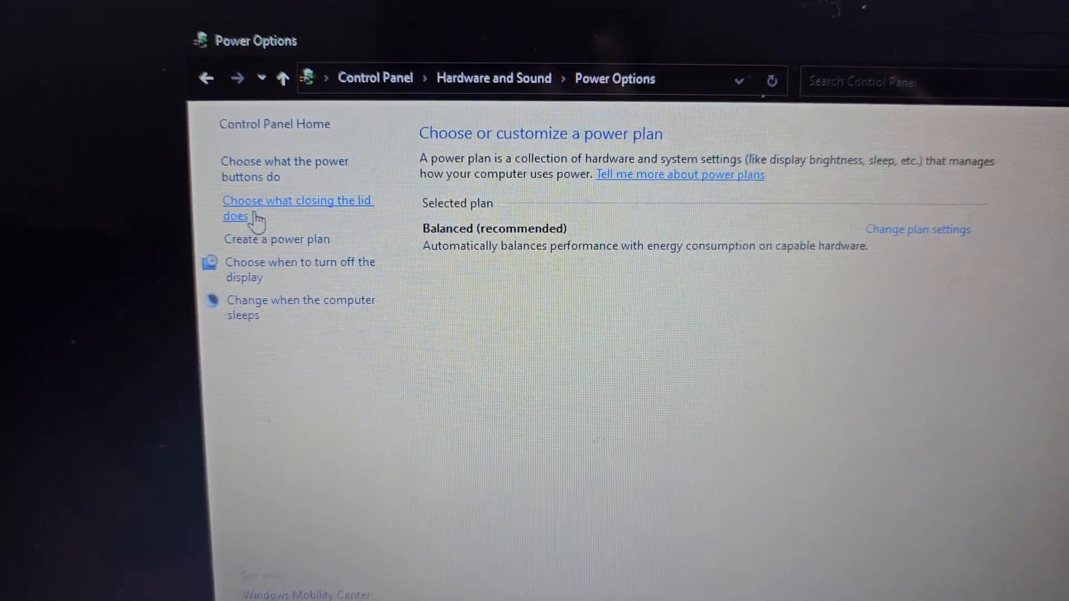
Step: Go to the power buttons and lid System Settings page, all actions set to Sleep
left_click(298, 208)
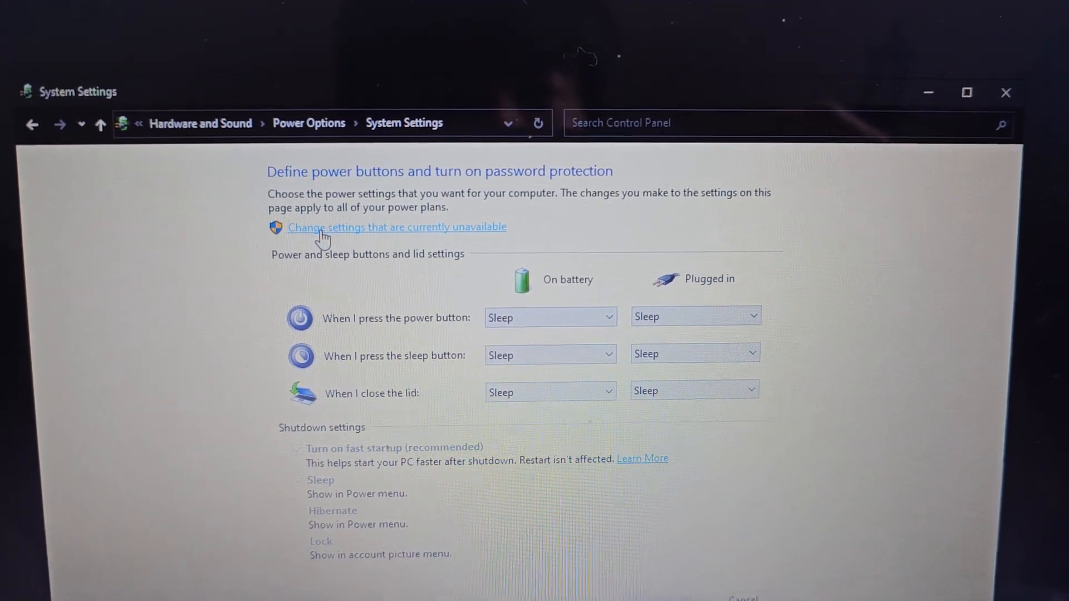
Step: Unlock the greyed shutdown settings, uncheck 'Turn on fast startup' and save changes
left_click(397, 227)
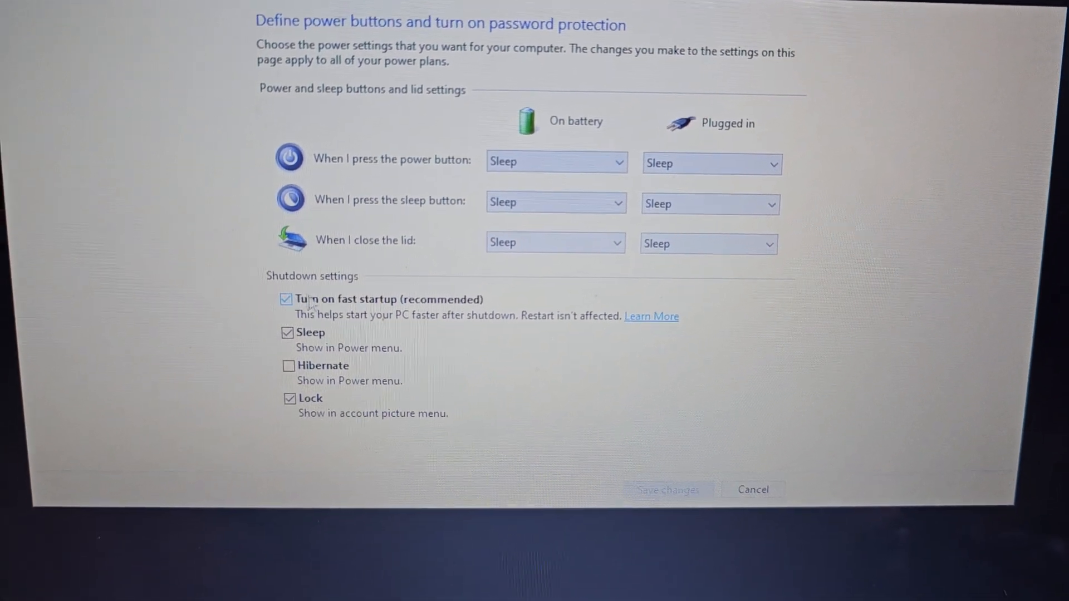
left_click(286, 298)
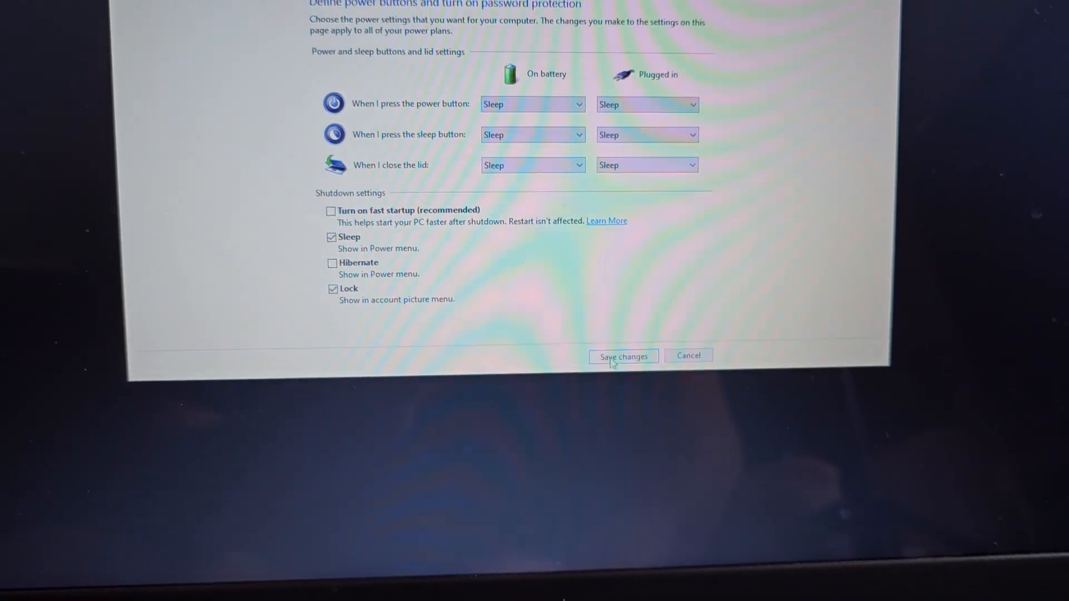
left_click(621, 355)
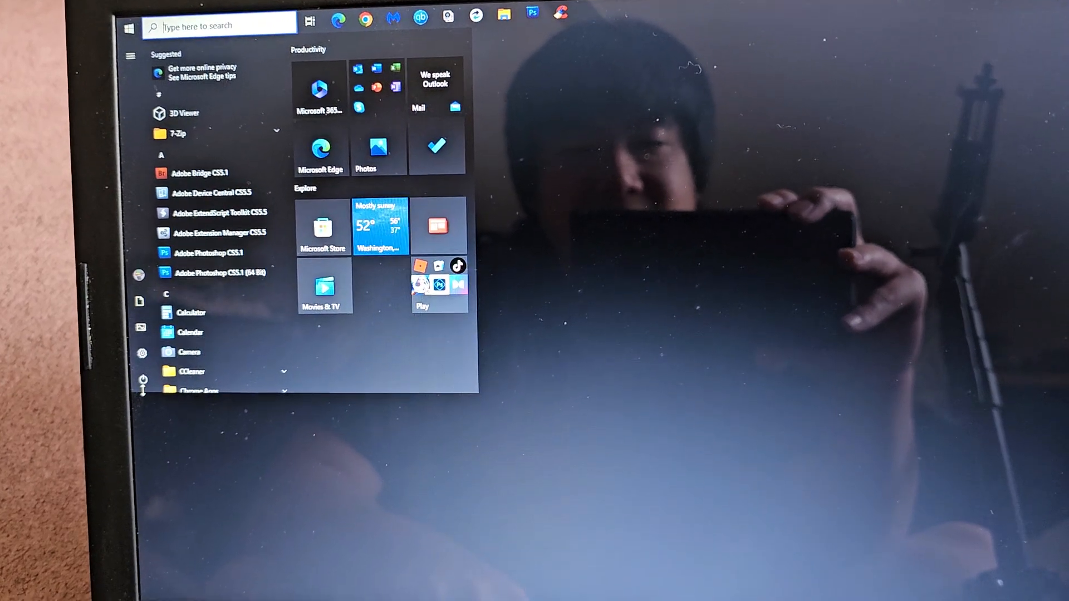
Step: Choose Shut down from the Start menu's Power options to turn off the laptop
left_click(141, 381)
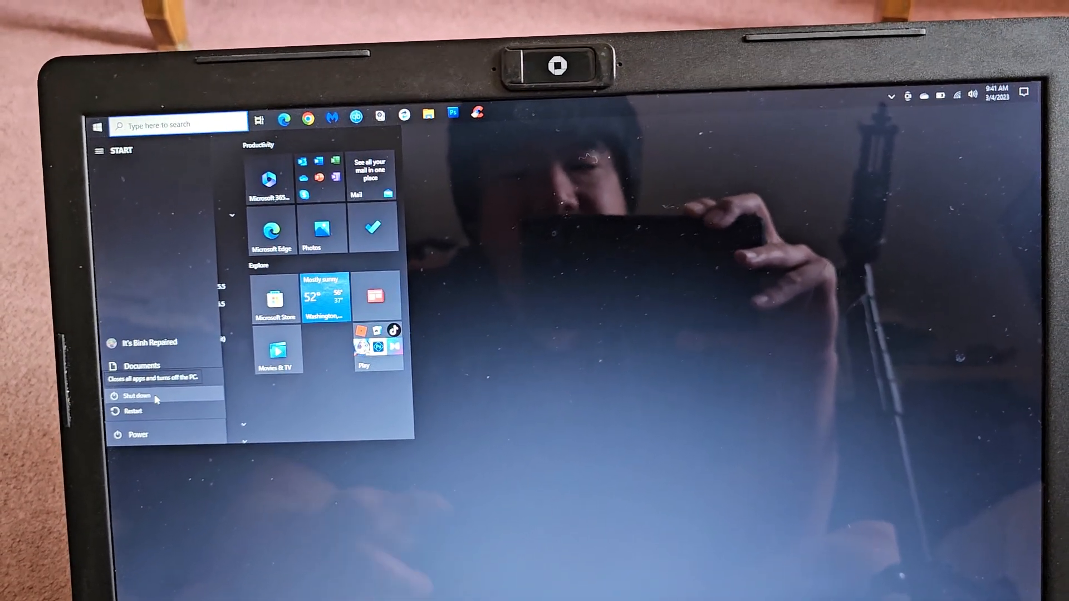
left_click(139, 397)
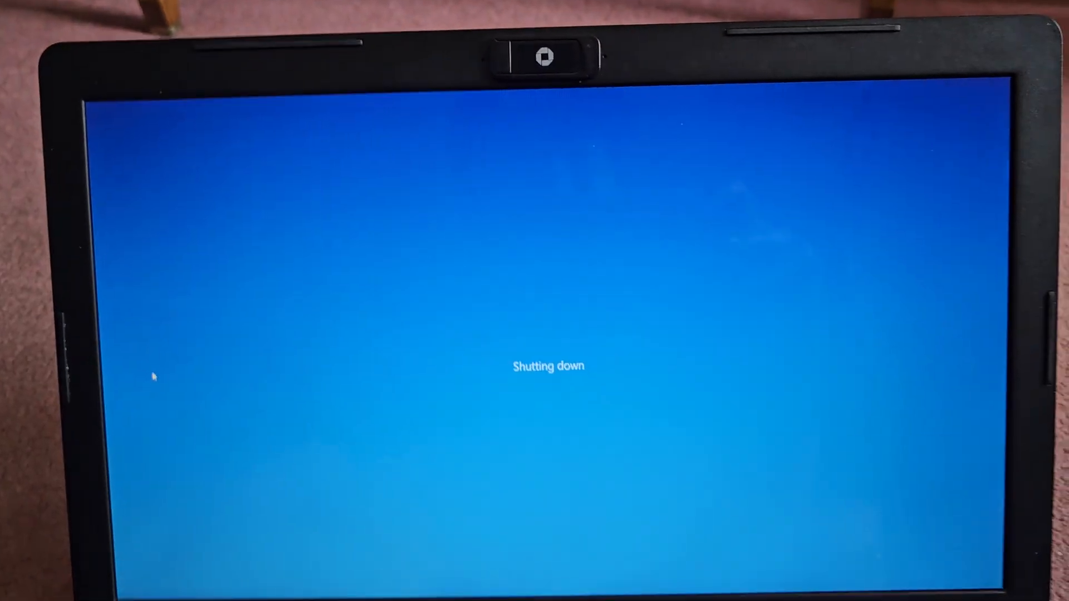